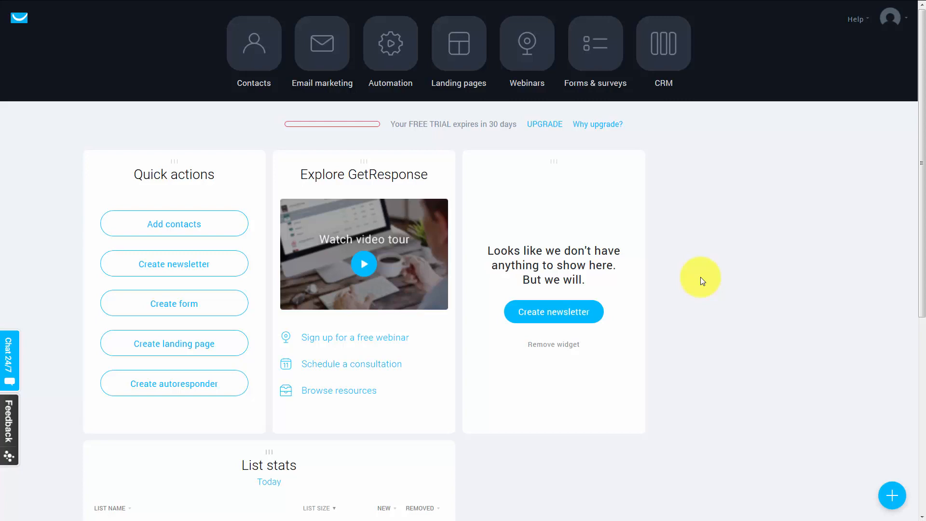
mouse_move(702, 280)
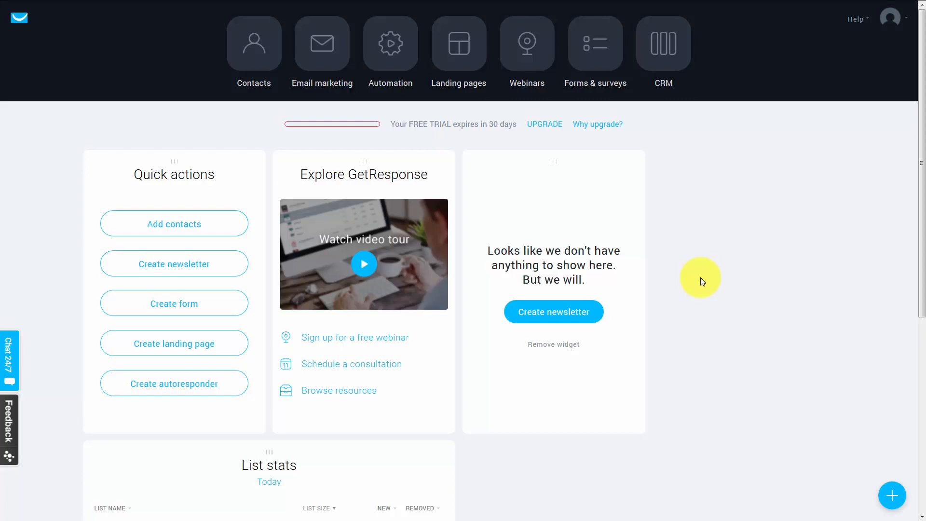
mouse_move(701, 281)
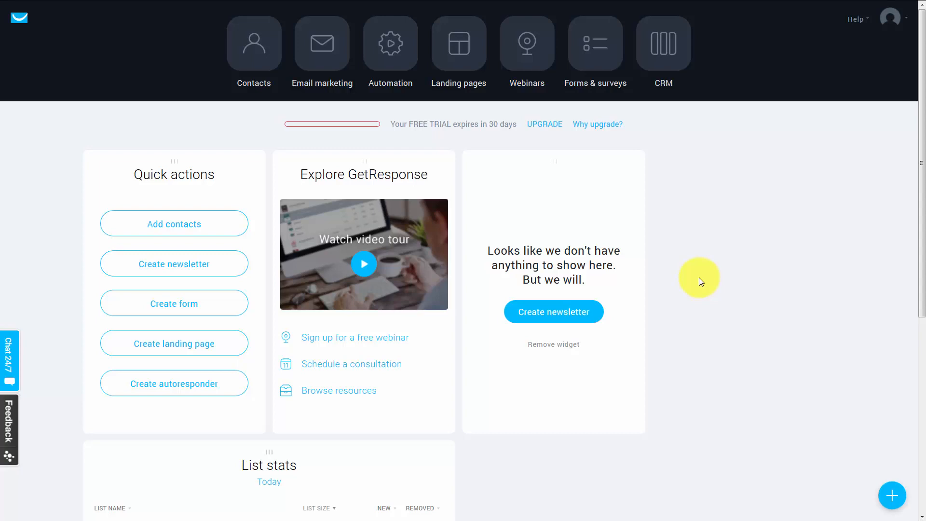
mouse_move(744, 275)
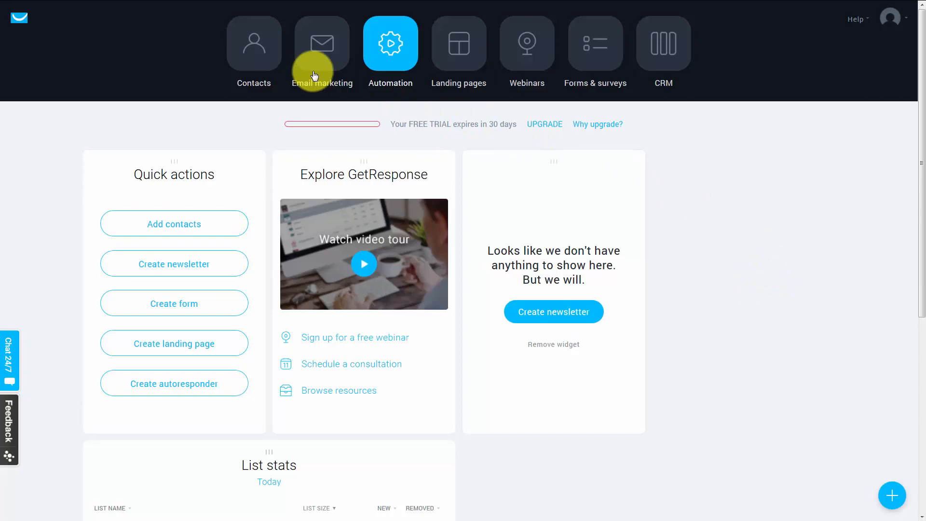
From Contacts, reach the settings of the automateyouremail list via its row actions menu.
click(254, 42)
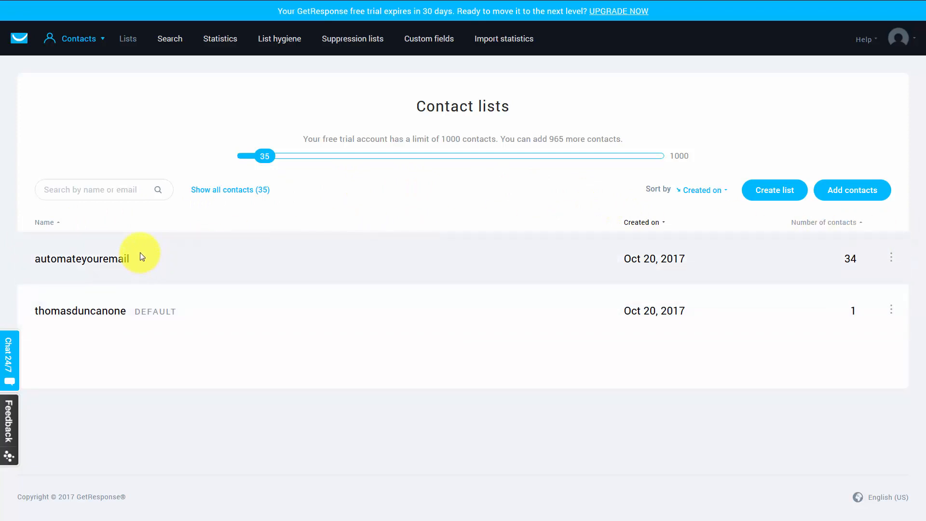
mouse_move(884, 259)
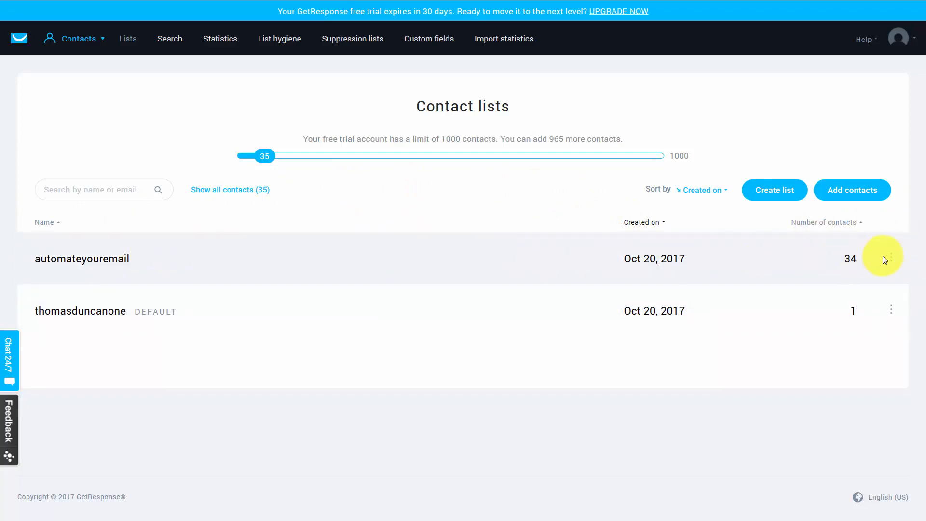
click(891, 258)
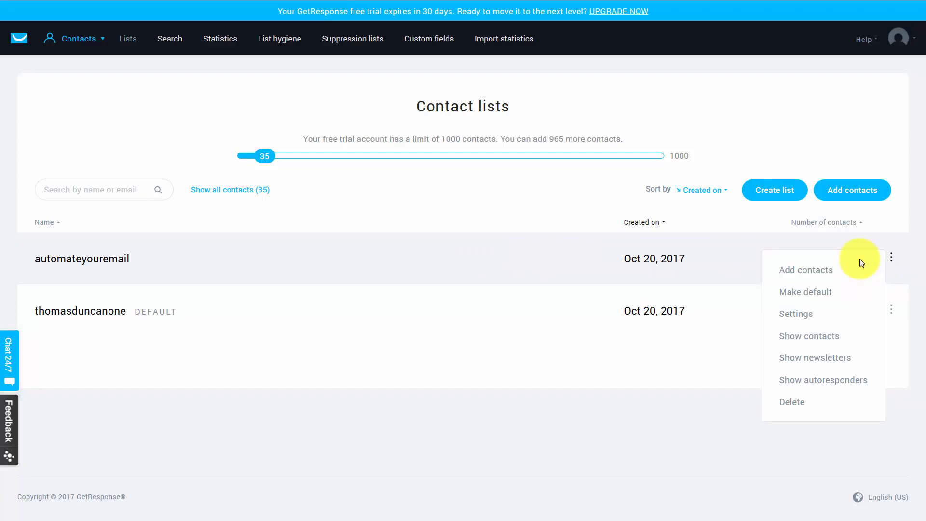
mouse_move(795, 314)
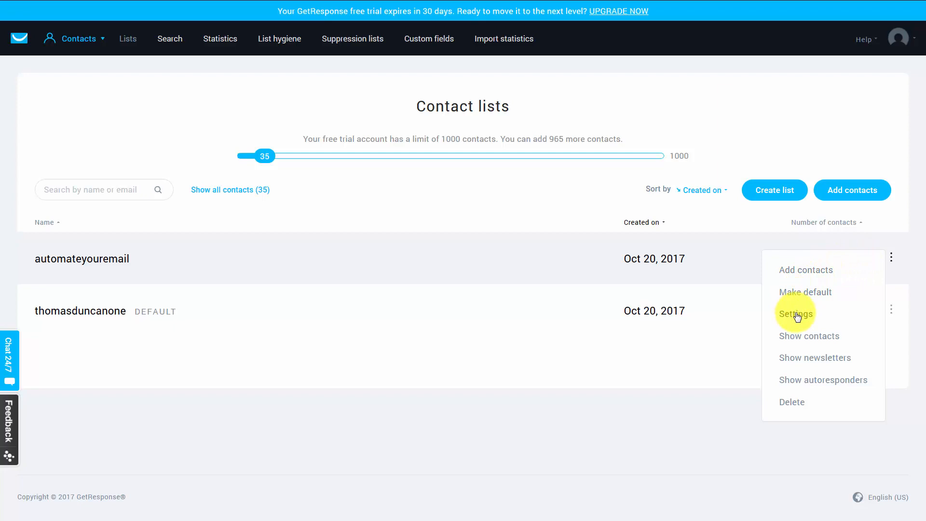
click(795, 313)
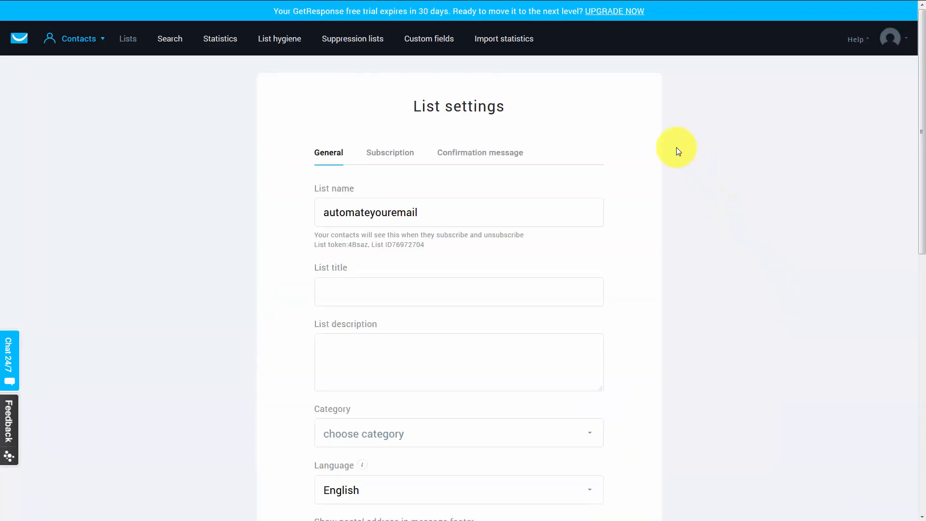
mouse_move(676, 149)
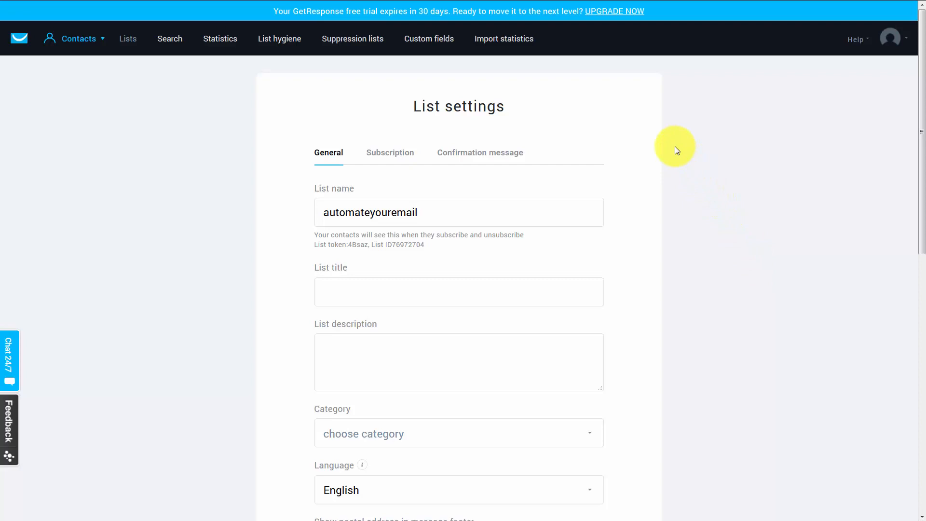
mouse_move(656, 180)
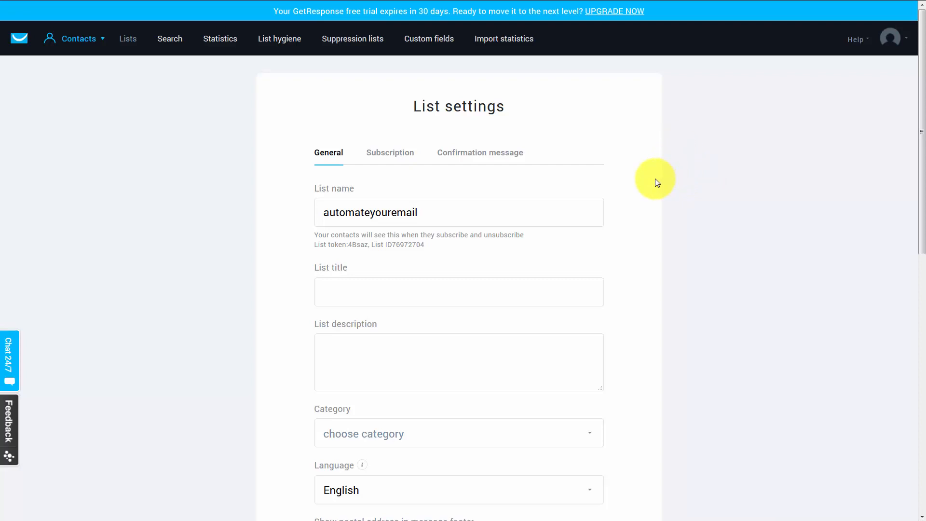
Fill the list title, description, and choose Internet Marketing as the category.
scroll(down, 3)
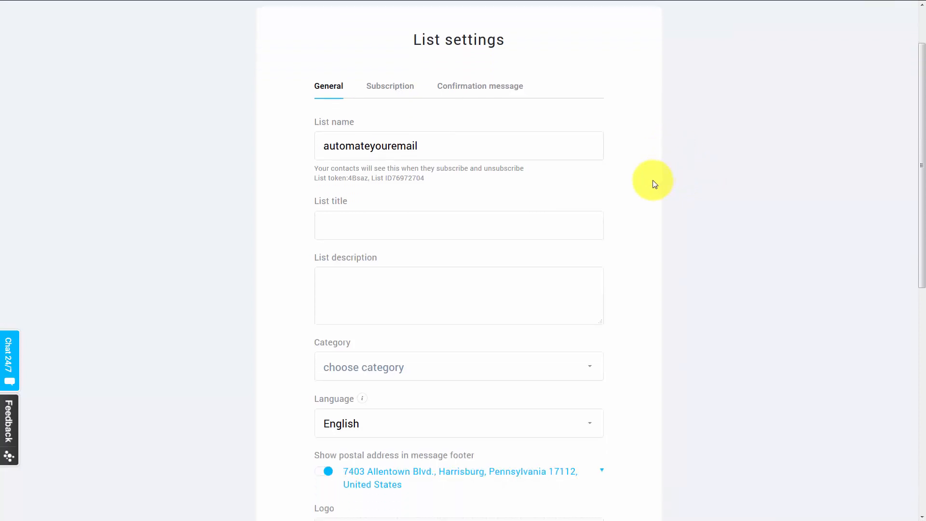
mouse_move(593, 214)
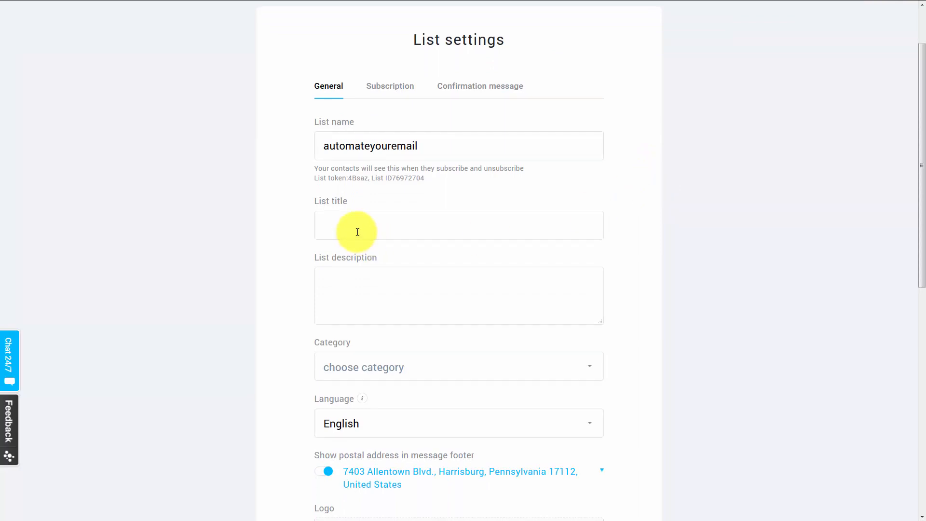
mouse_move(372, 278)
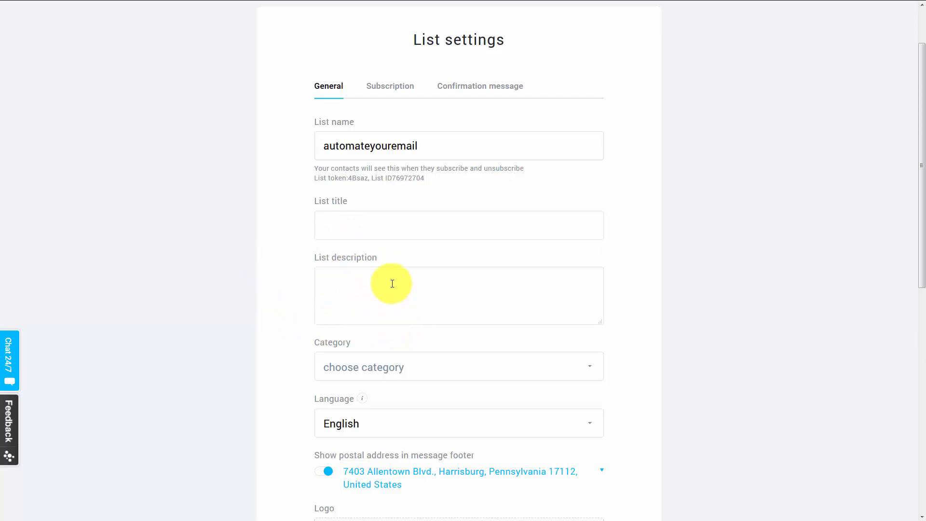
mouse_move(269, 241)
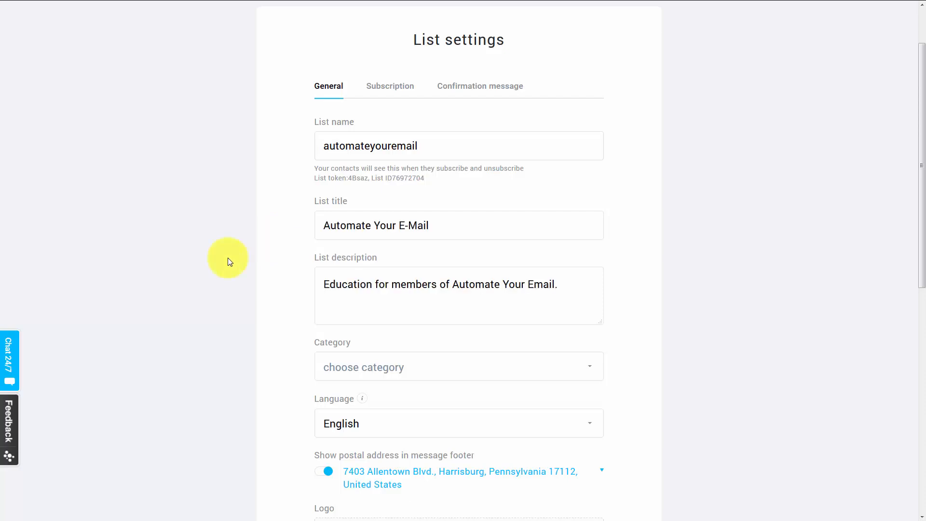
click(459, 366)
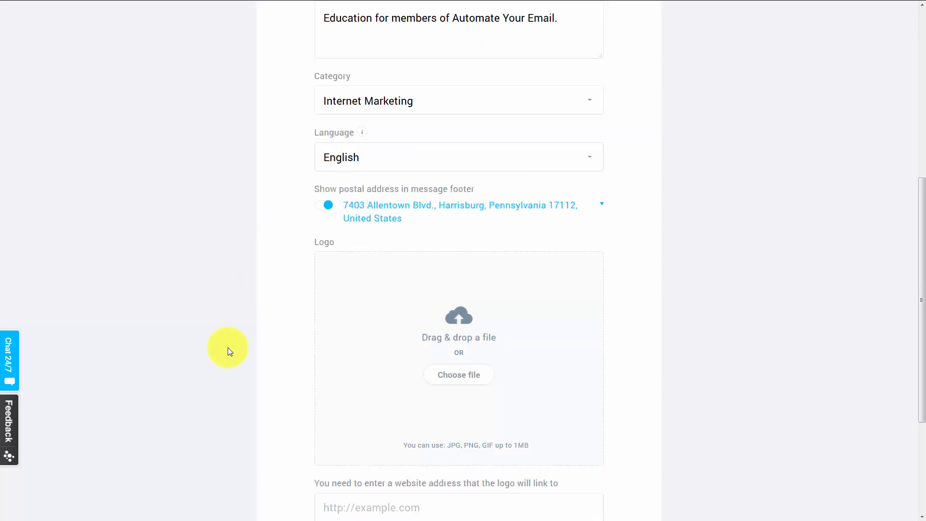
mouse_move(588, 360)
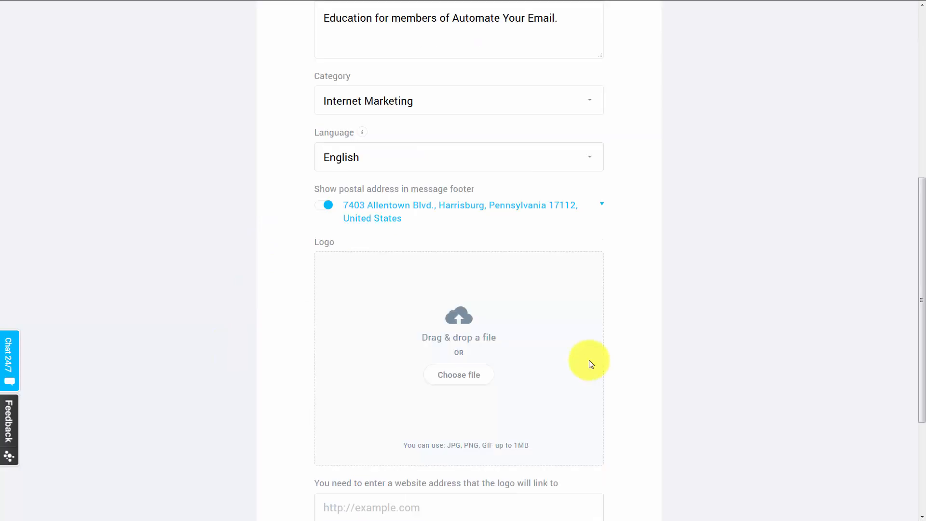
scroll(down, 3)
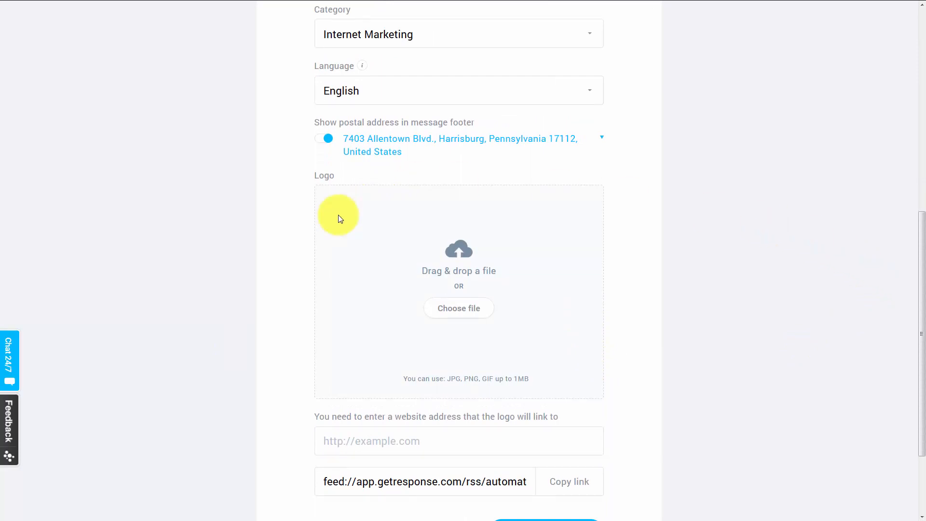
mouse_move(536, 211)
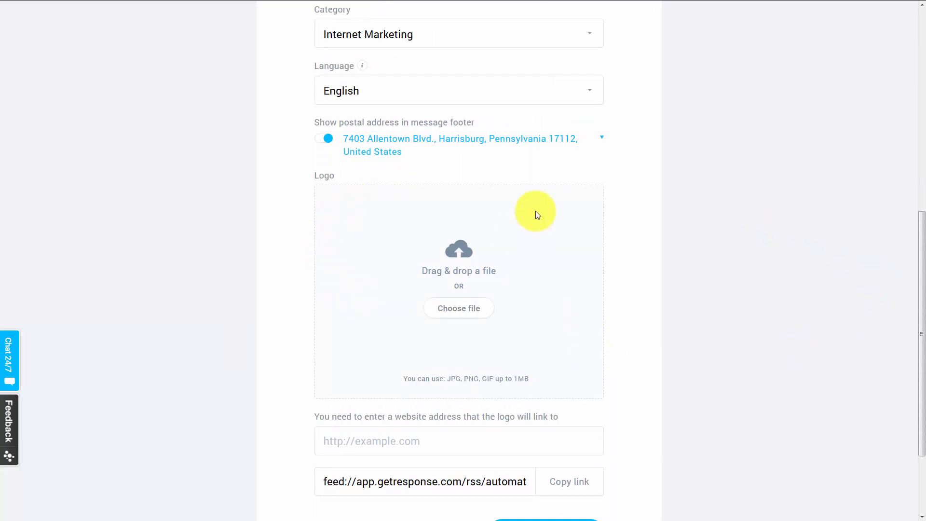
mouse_move(321, 220)
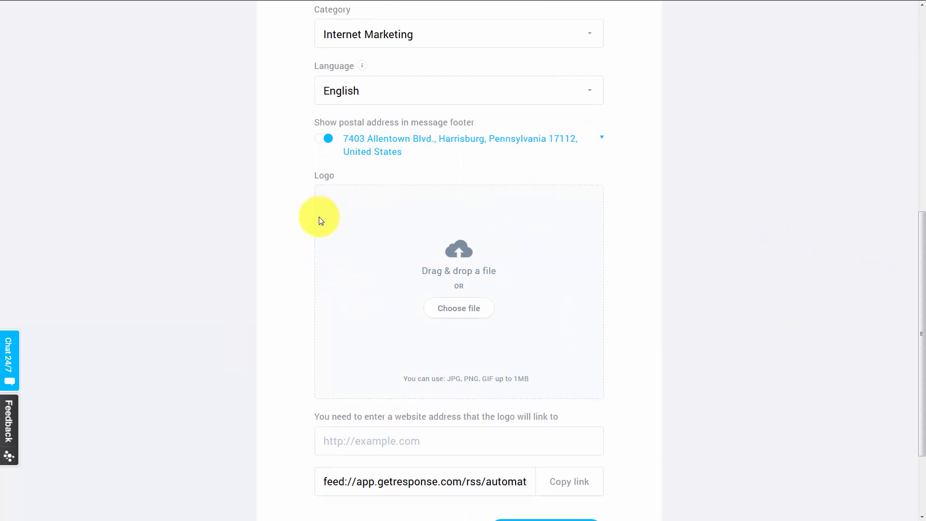
mouse_move(328, 210)
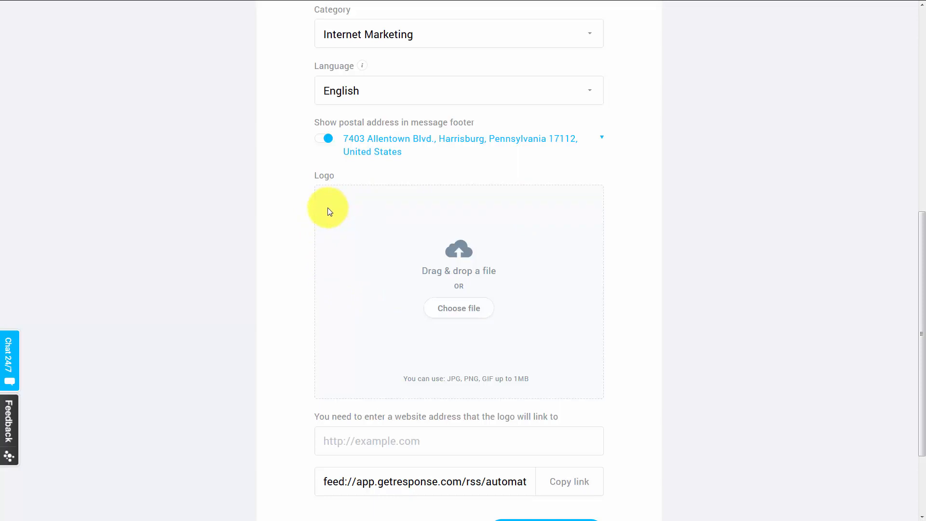
click(458, 307)
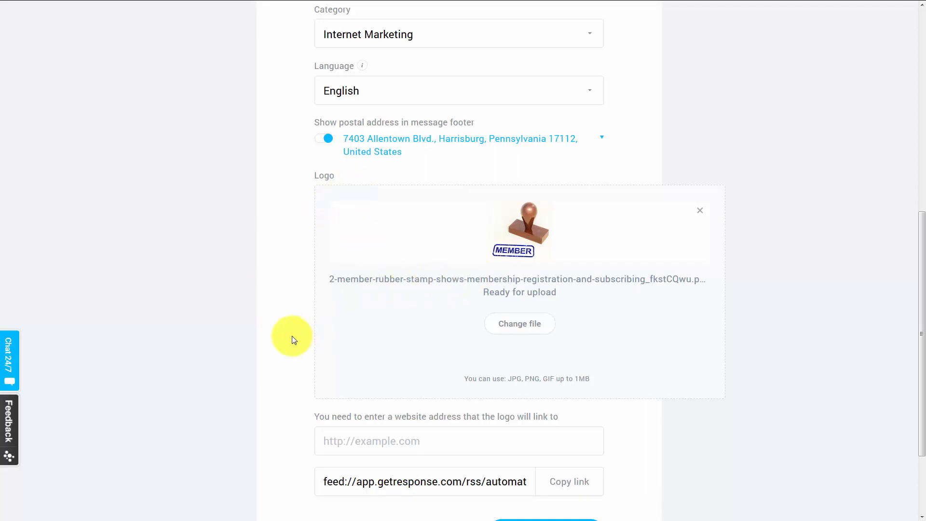
scroll(down, 3)
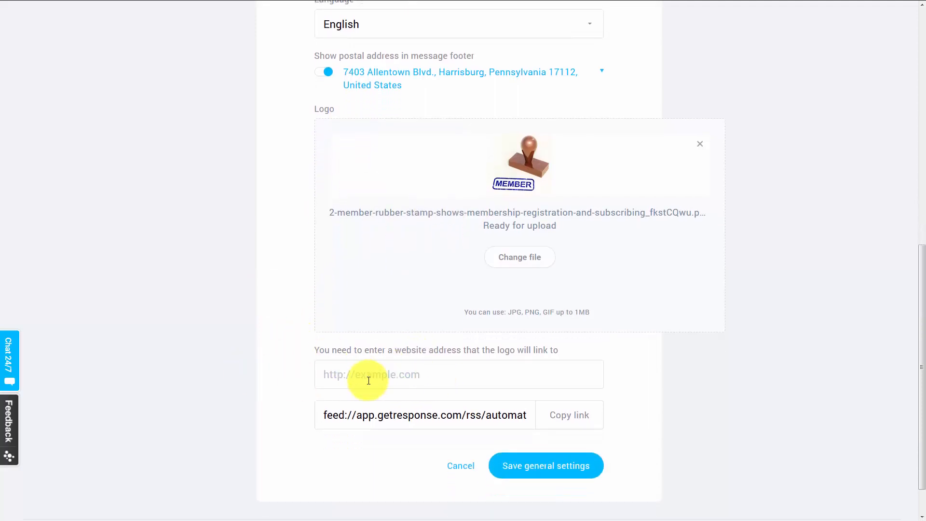
text(http://google.com)
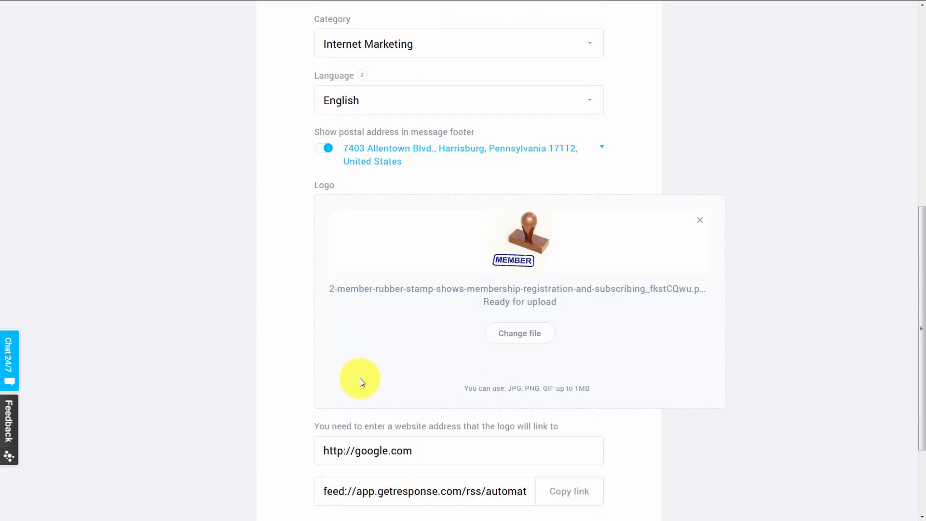
scroll(down, 3)
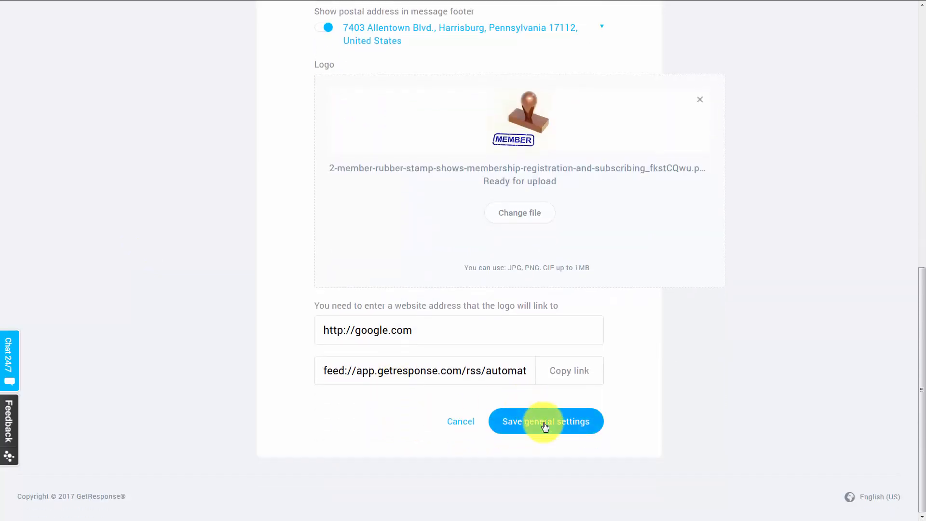
click(546, 422)
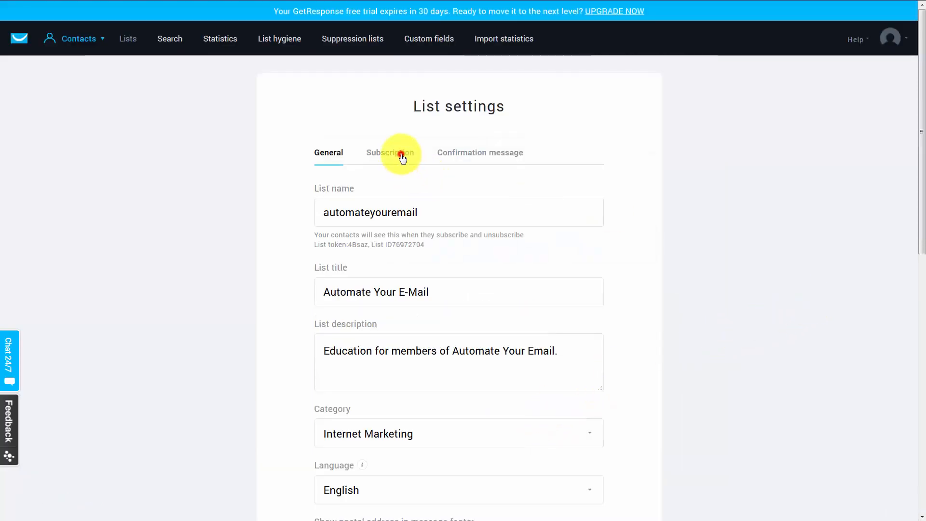
Move to the list's Subscription settings.
click(389, 153)
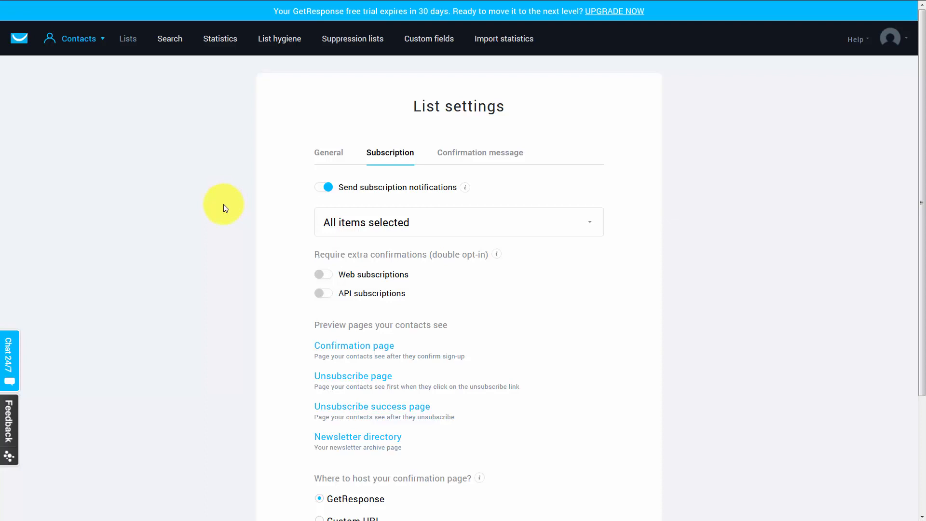
mouse_move(479, 190)
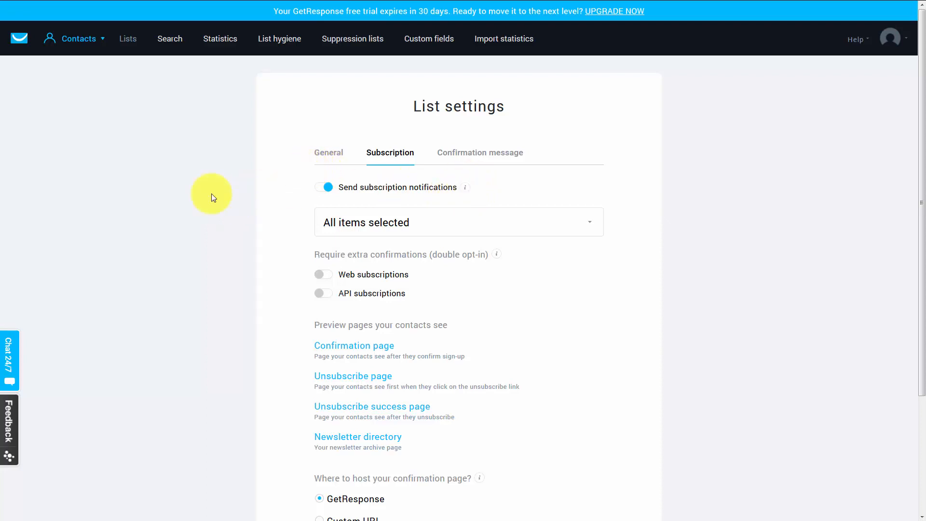
Switch off Send subscription notifications for the automateyouremail list.
click(323, 188)
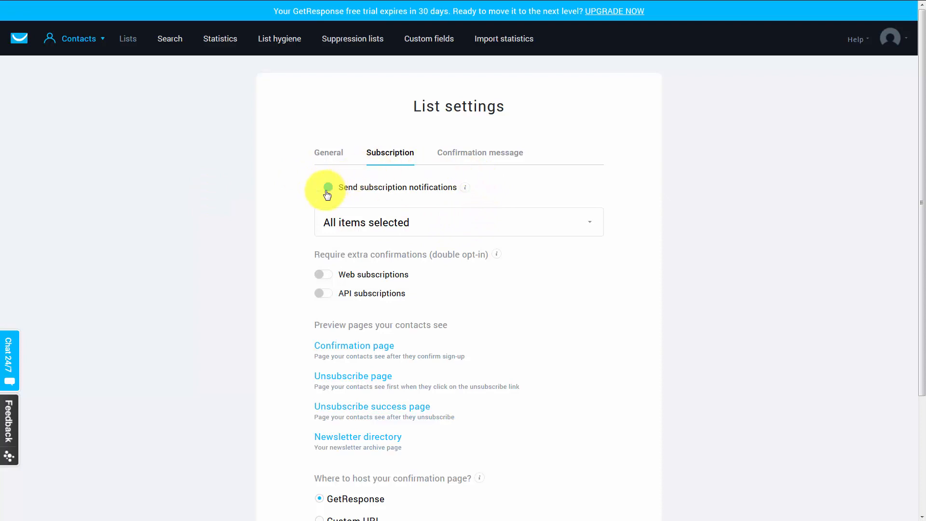
mouse_move(328, 178)
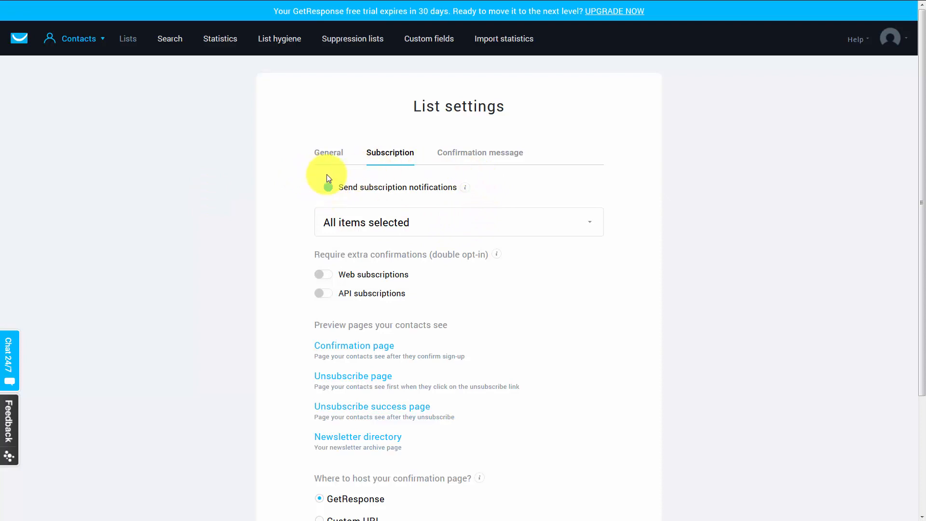
click(322, 187)
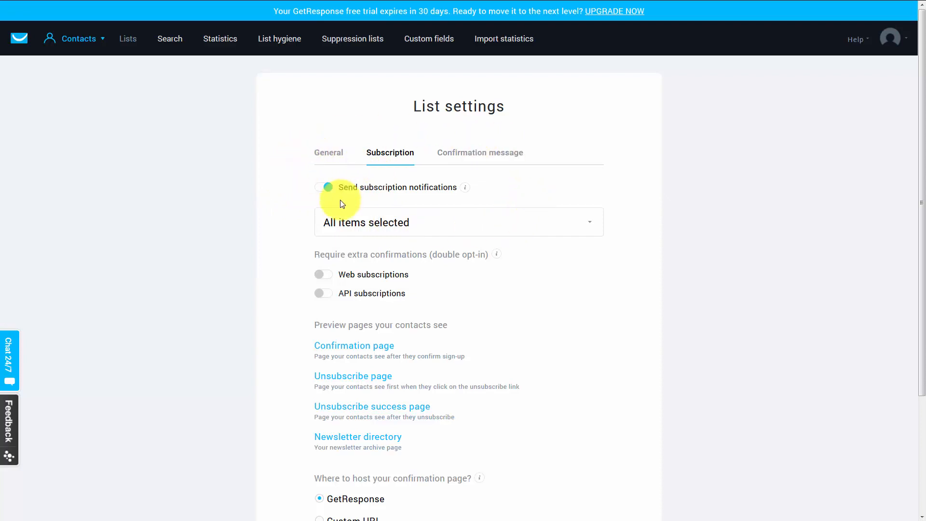
click(323, 187)
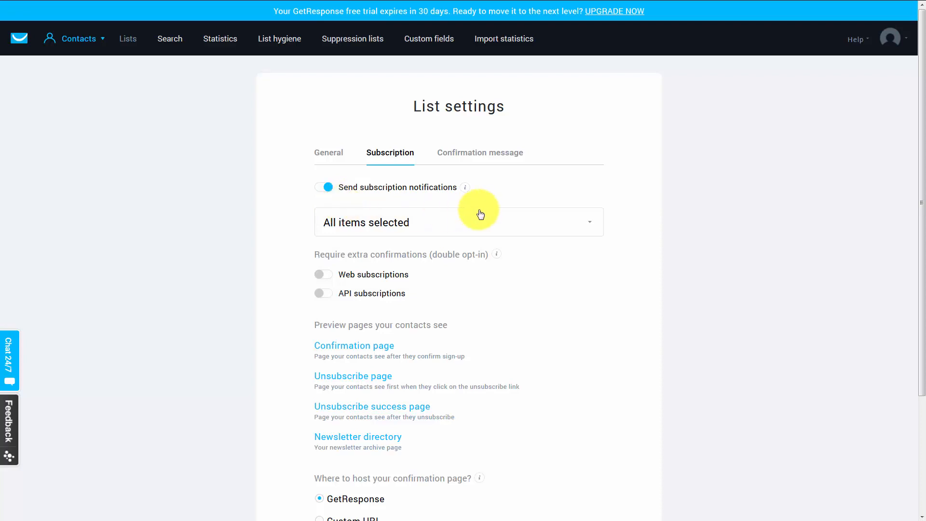
click(324, 187)
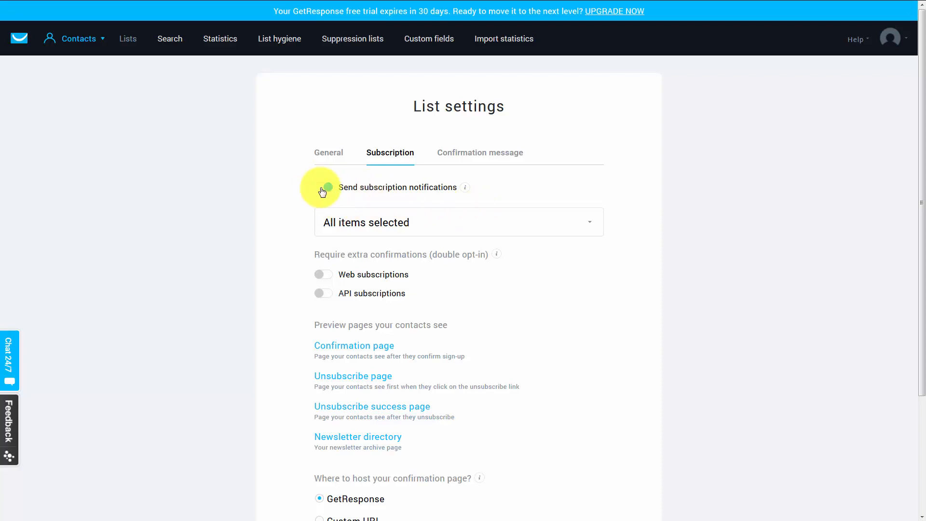
click(323, 187)
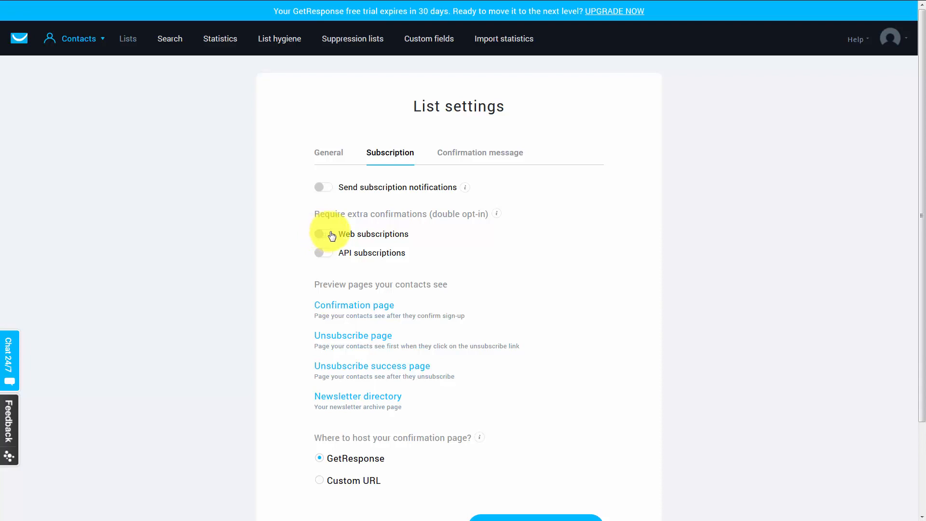
Enable double opt-in for Web subscriptions and API subscriptions.
click(322, 234)
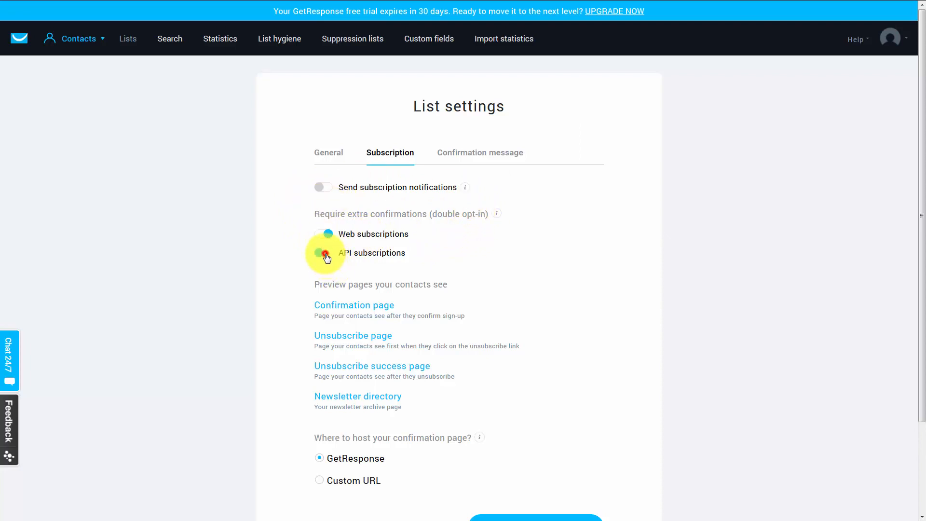
click(323, 253)
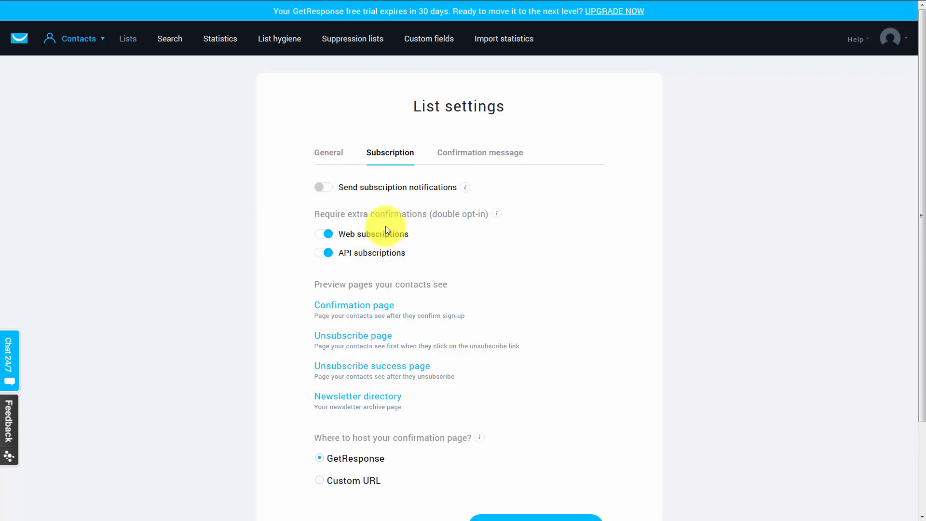
mouse_move(232, 269)
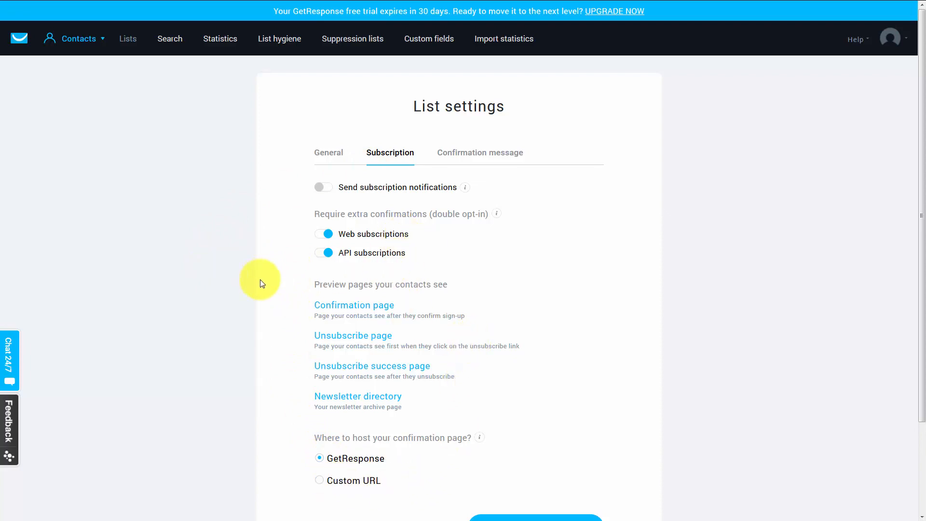
mouse_move(267, 287)
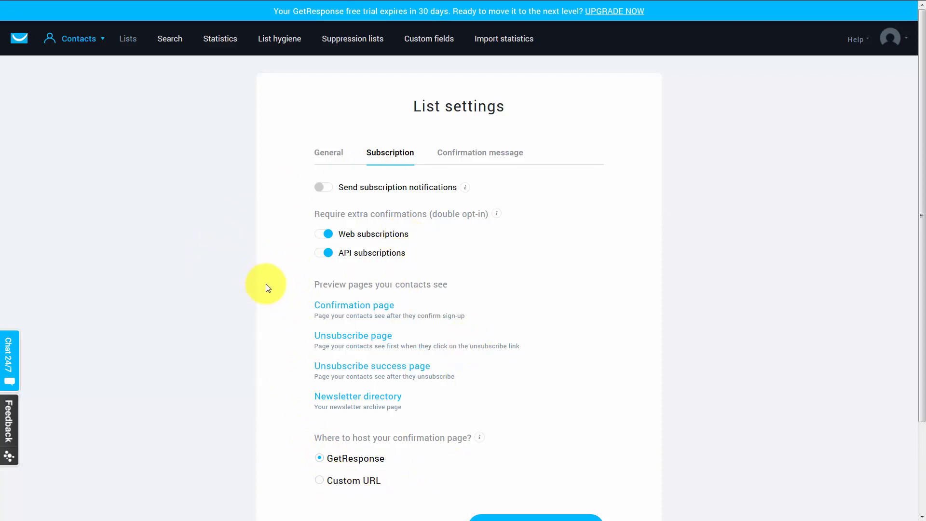
mouse_move(275, 315)
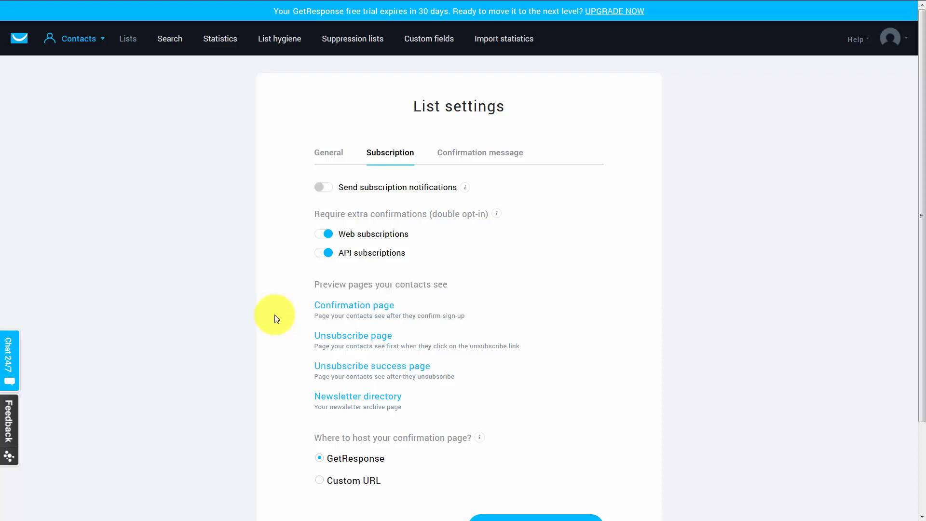
mouse_move(278, 319)
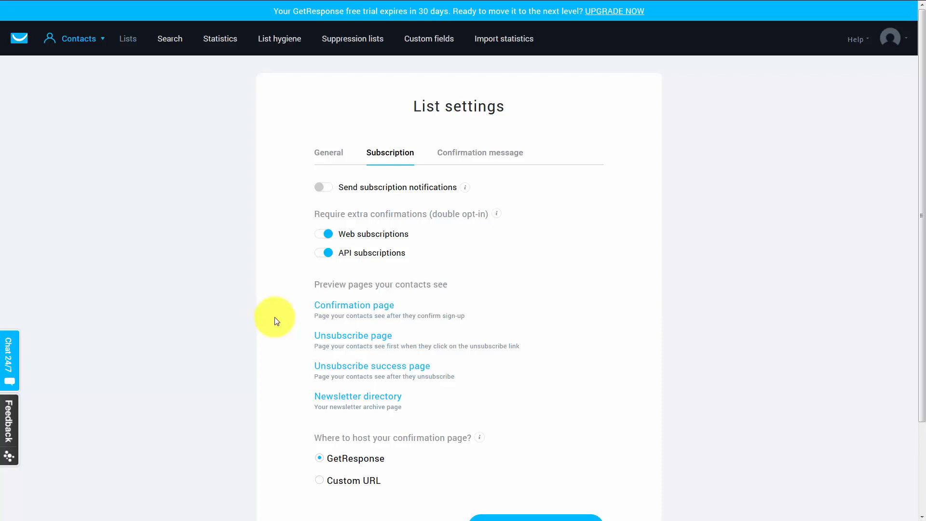